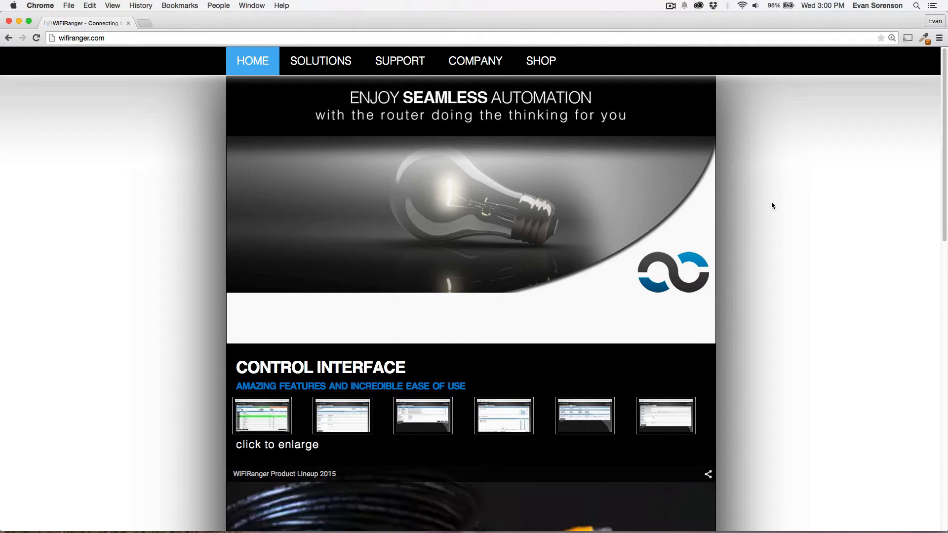
mouse_move(751, 21)
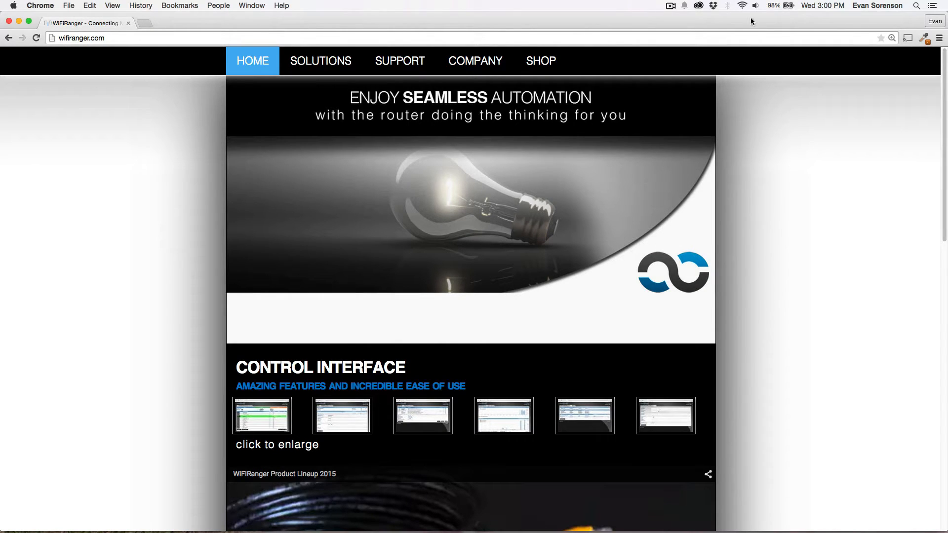
Show the Mac's list of nearby Wi-Fi networks from the menu bar.
left_click(741, 6)
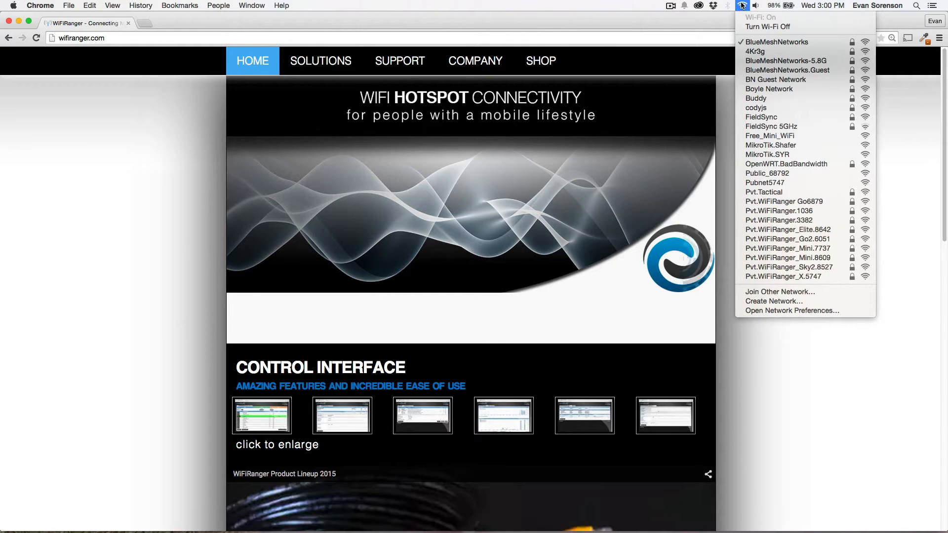
Join the Pvt.WiFiRanger_Mini.8609 network with its WPA2 password.
left_click(786, 192)
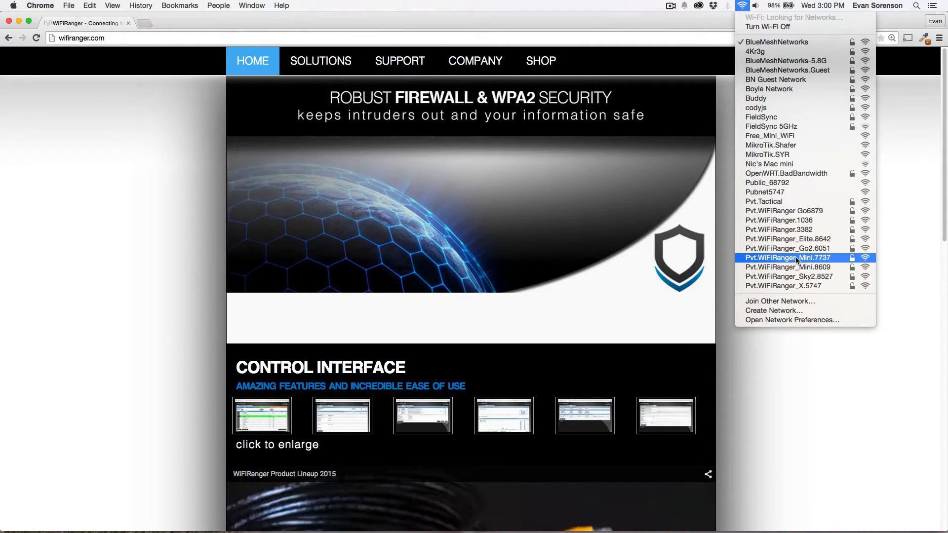
left_click(786, 258)
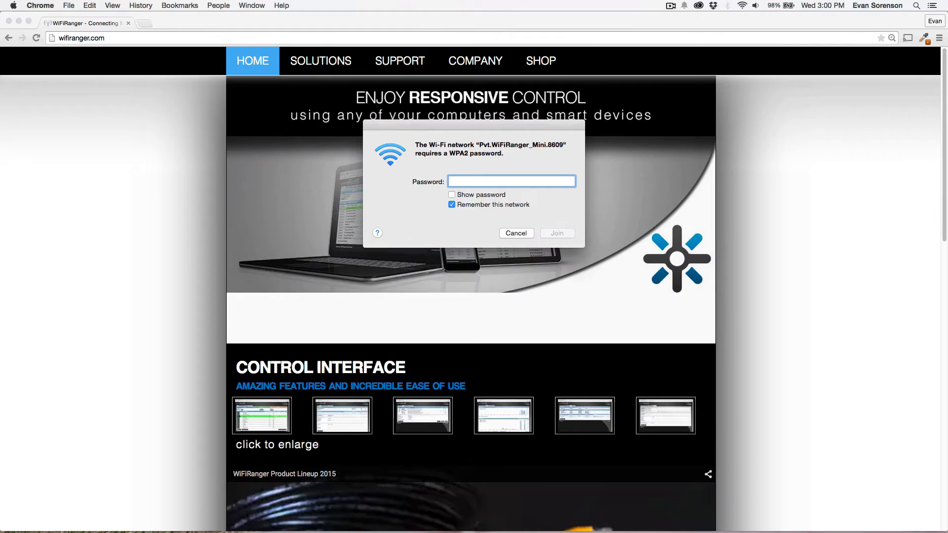
type("password")
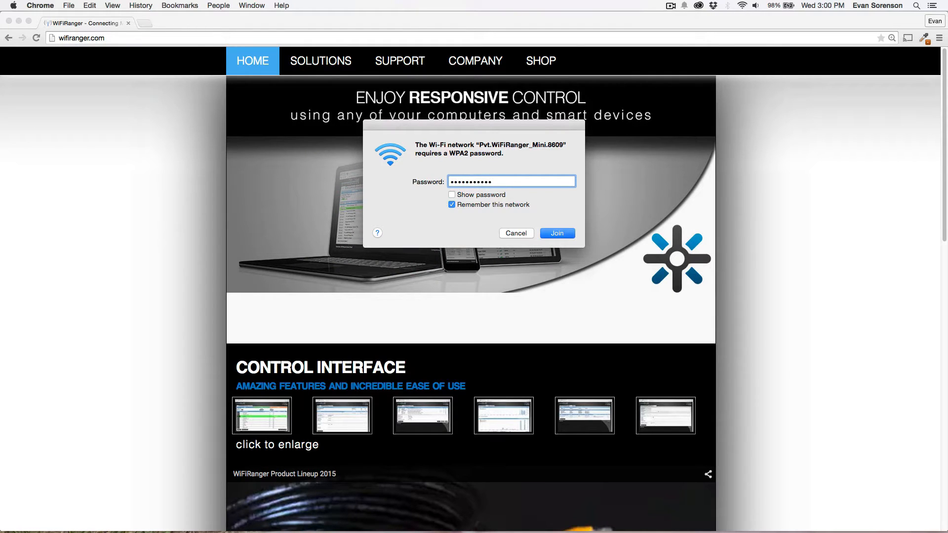
left_click(556, 233)
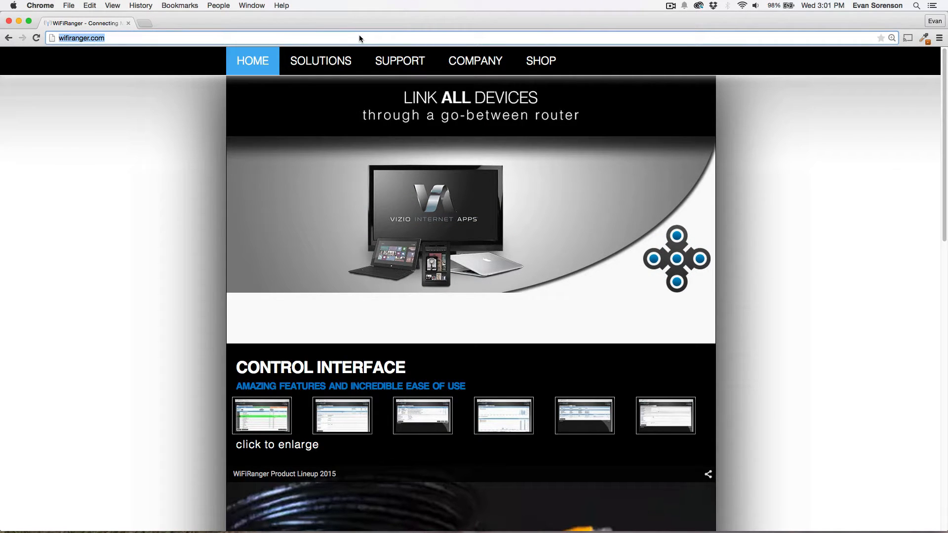
Load the Mini router's control panel at 10.186.9.1 in Chrome.
type("10.167.80.1")
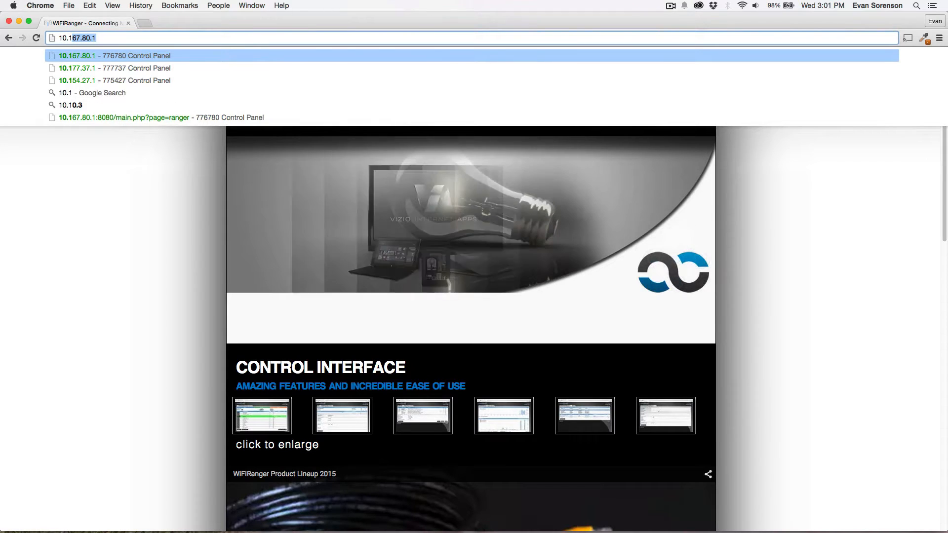
type("10.186")
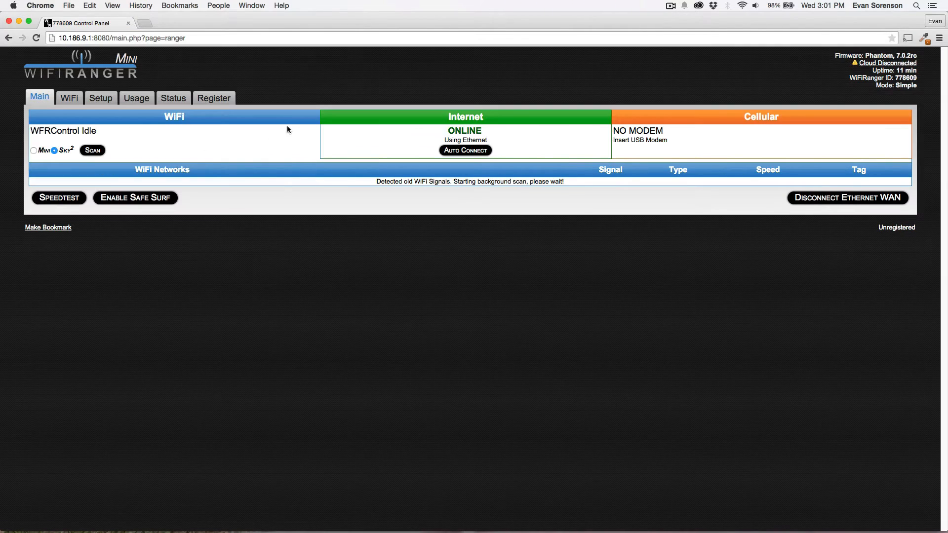
mouse_move(194, 139)
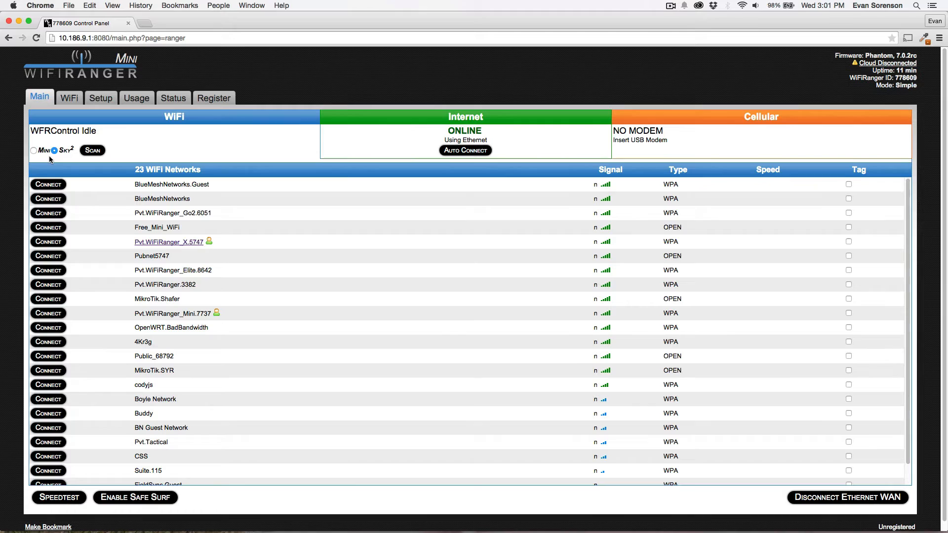
mouse_move(150, 136)
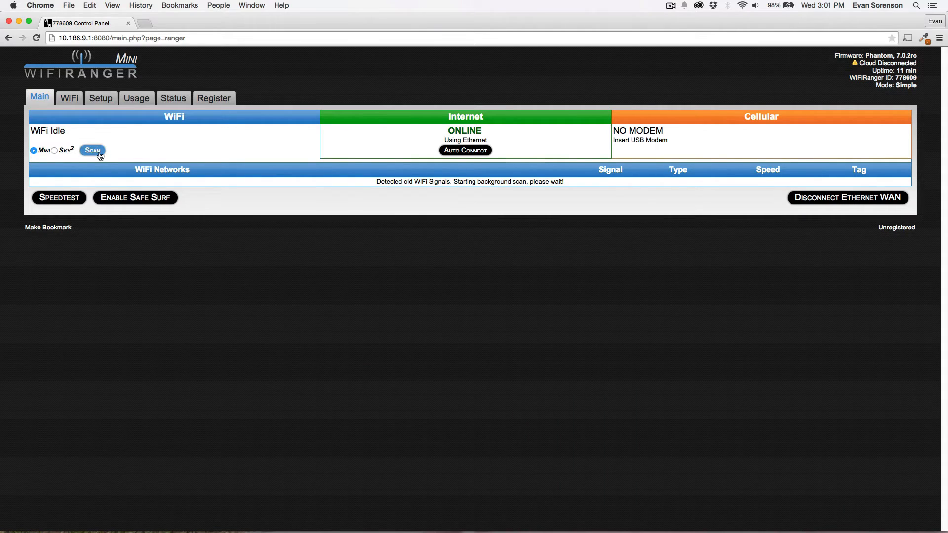
Scan nearby WiFi with the Sky2 radio and review the 23 detected networks.
left_click(92, 150)
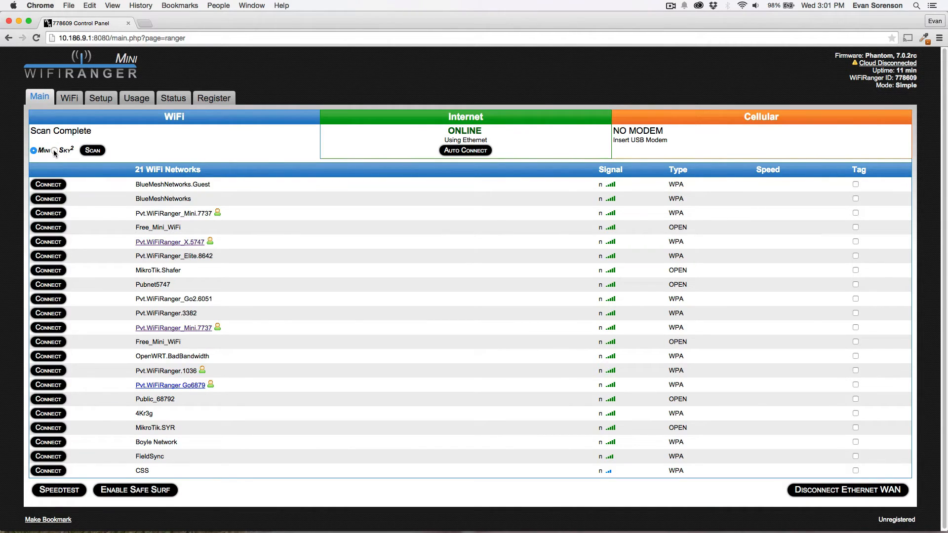
left_click(54, 150)
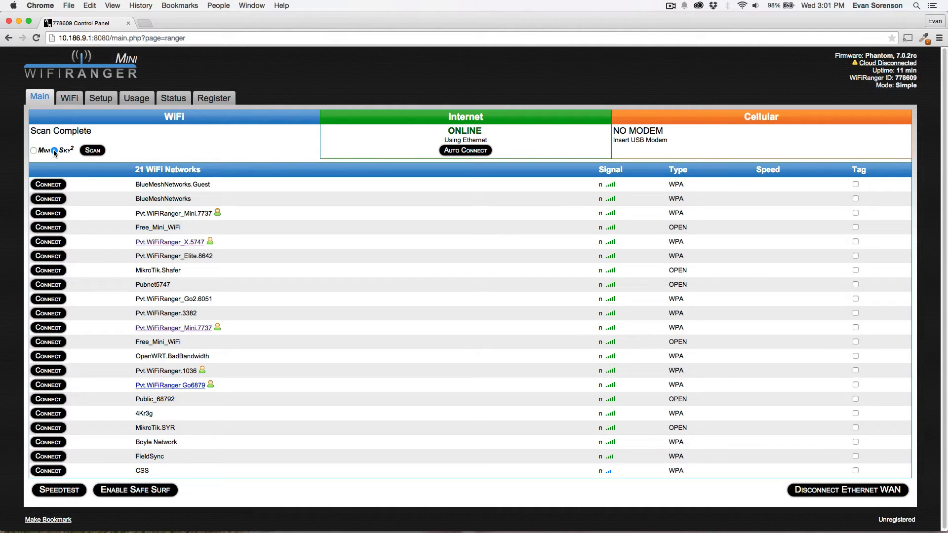
left_click(92, 151)
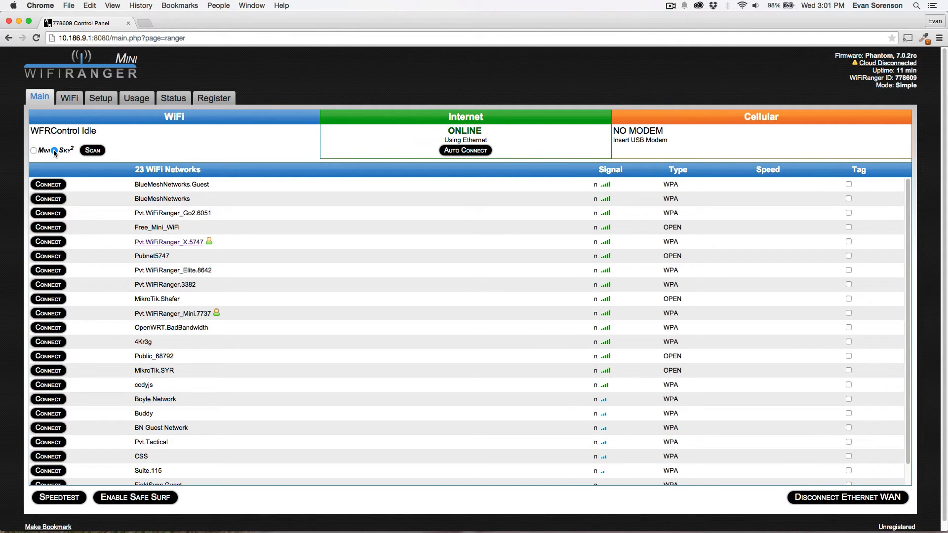
left_click(33, 150)
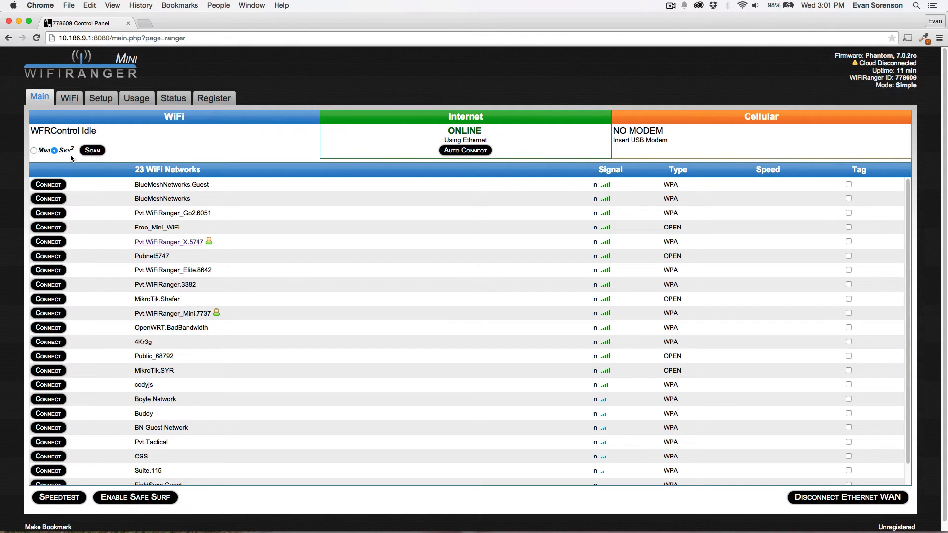
mouse_move(285, 109)
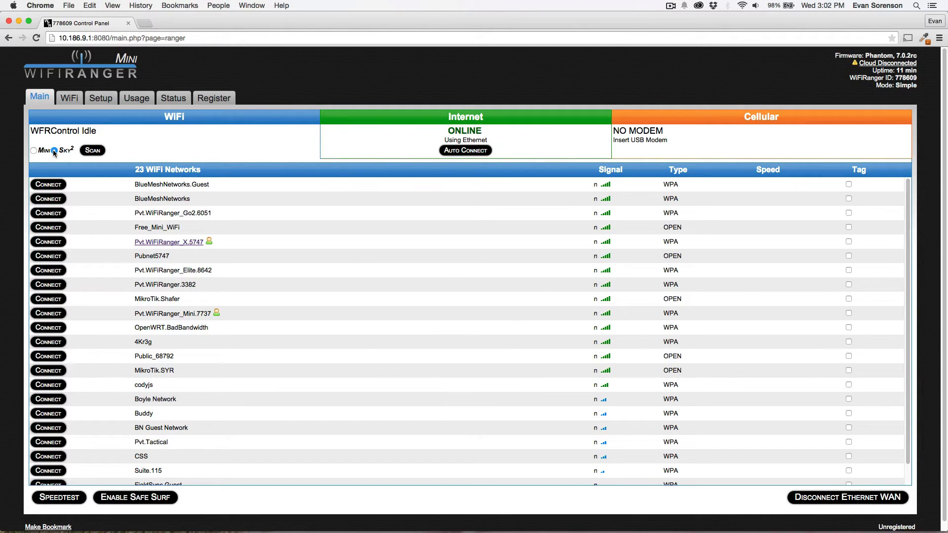
left_click(54, 150)
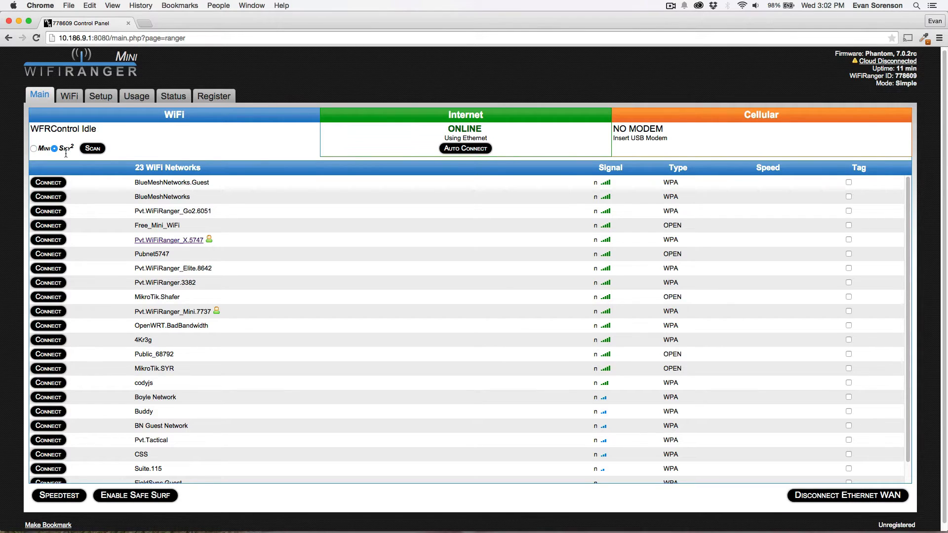
scroll("down", 3)
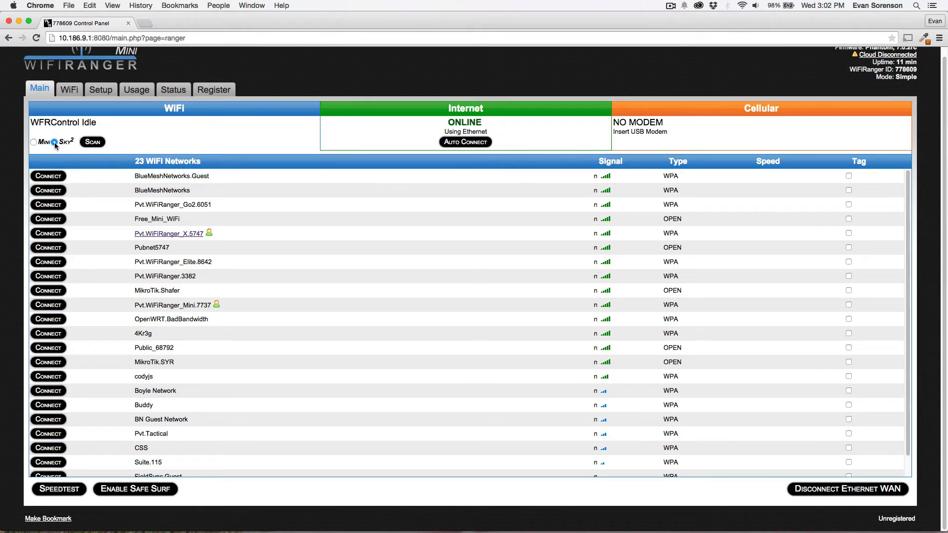
left_click(54, 141)
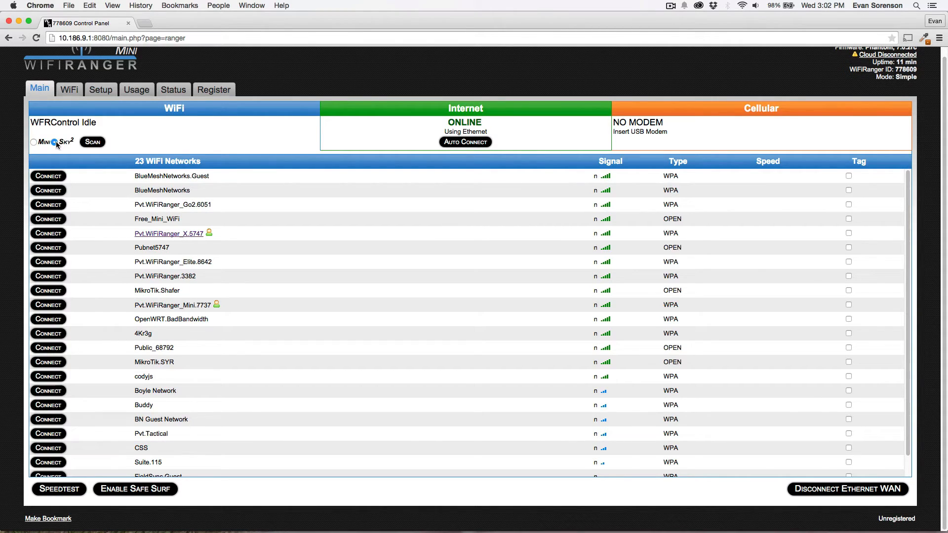
left_click(35, 141)
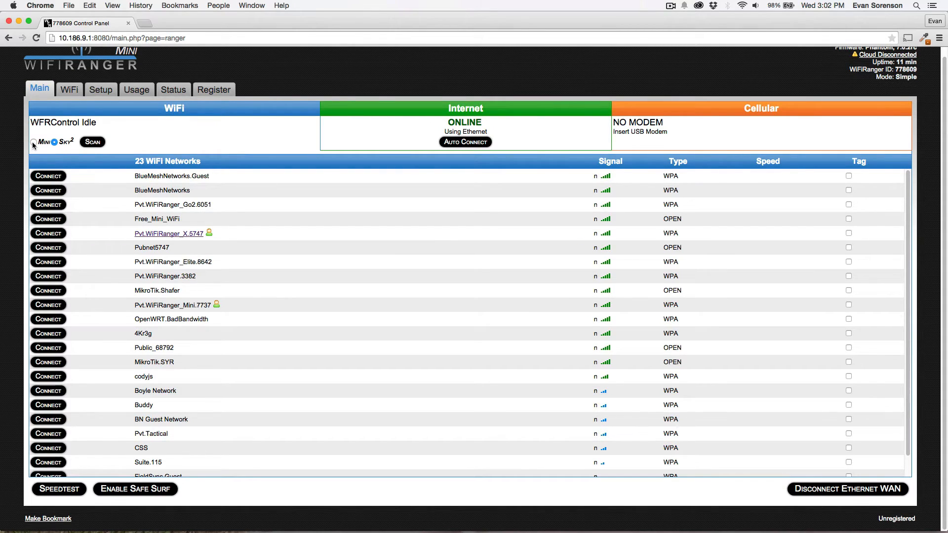
left_click(54, 141)
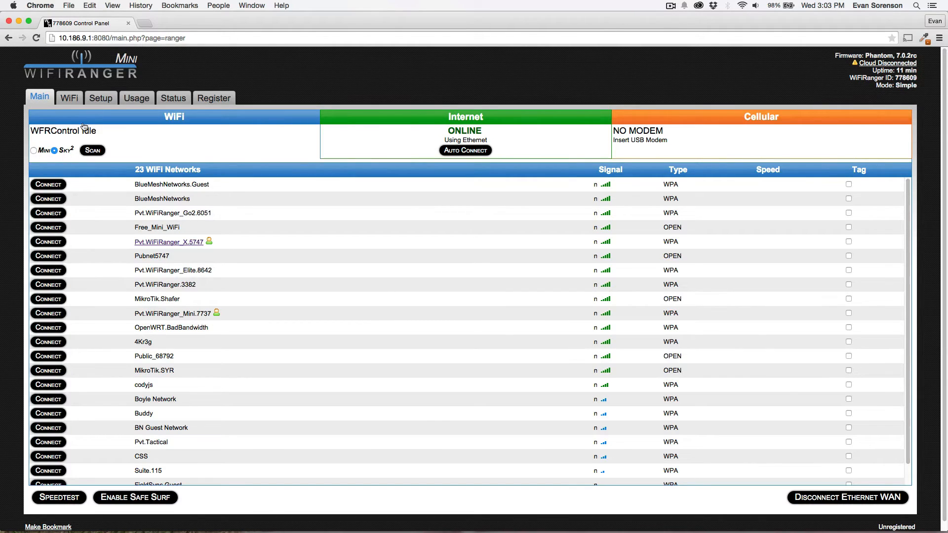
left_click(53, 150)
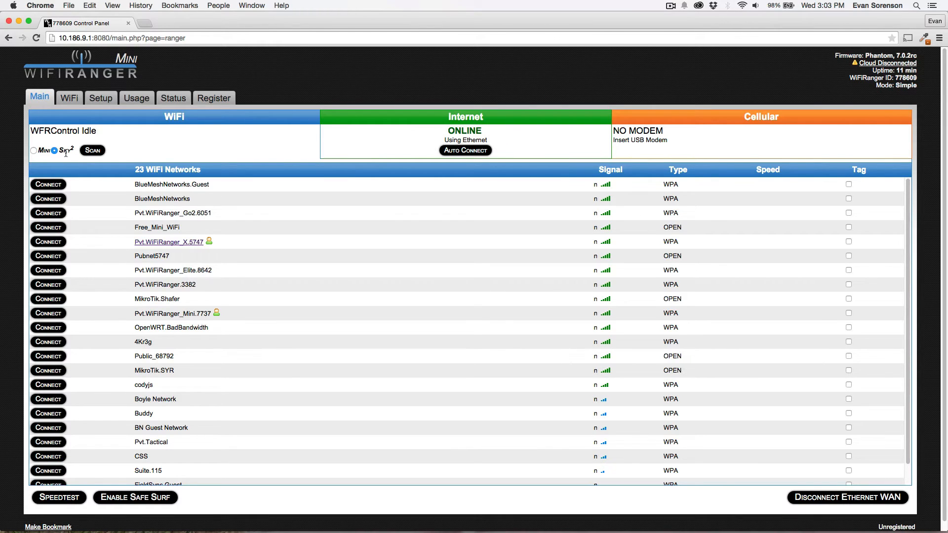
mouse_move(254, 146)
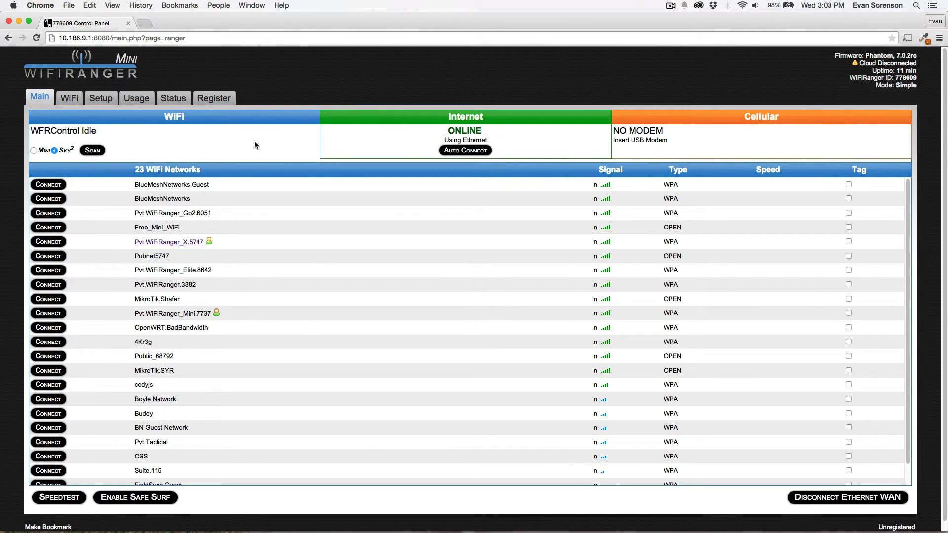
mouse_move(453, 85)
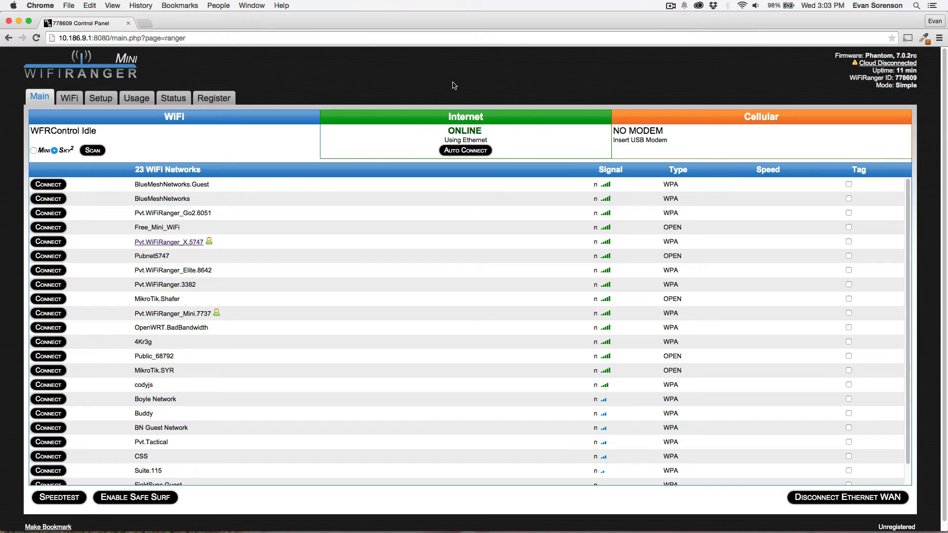
mouse_move(435, 90)
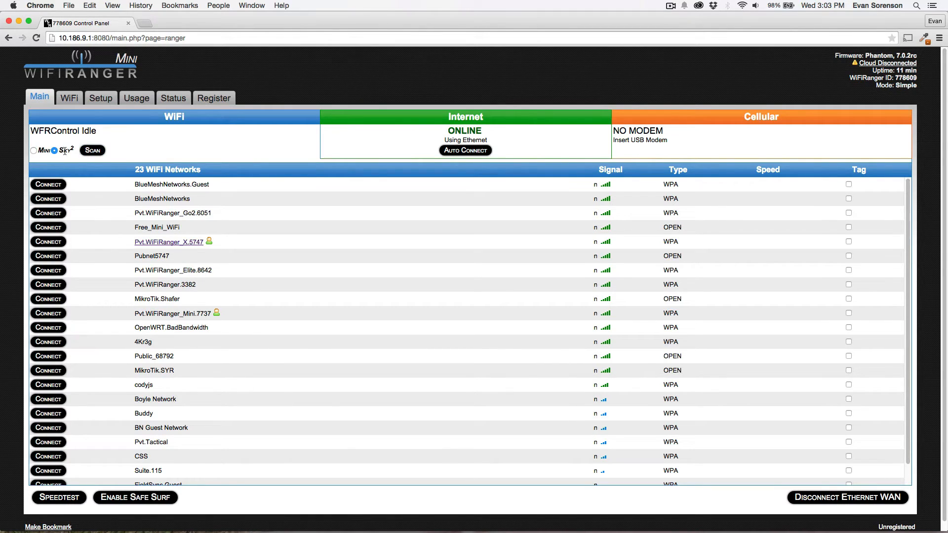
left_click(53, 150)
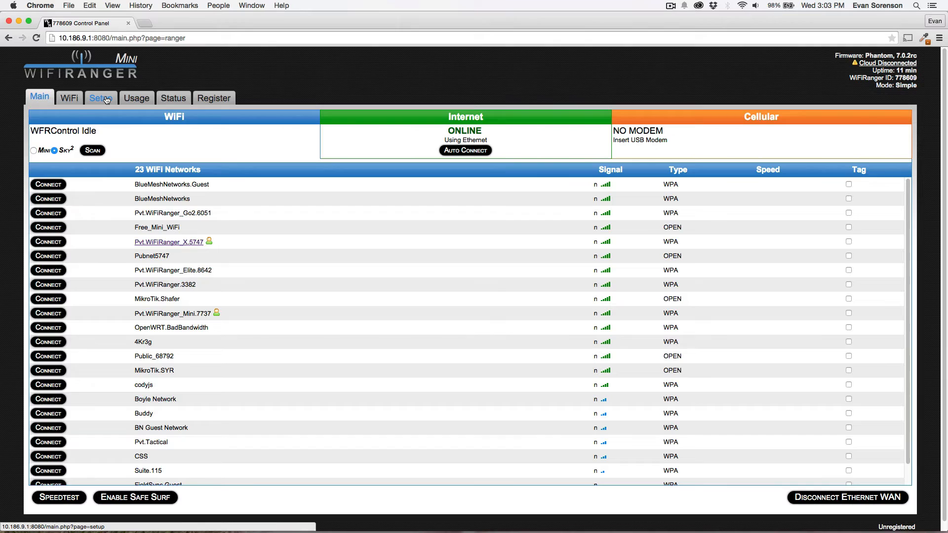
Show the Mini's Setup page with its internet connector priority list.
left_click(100, 98)
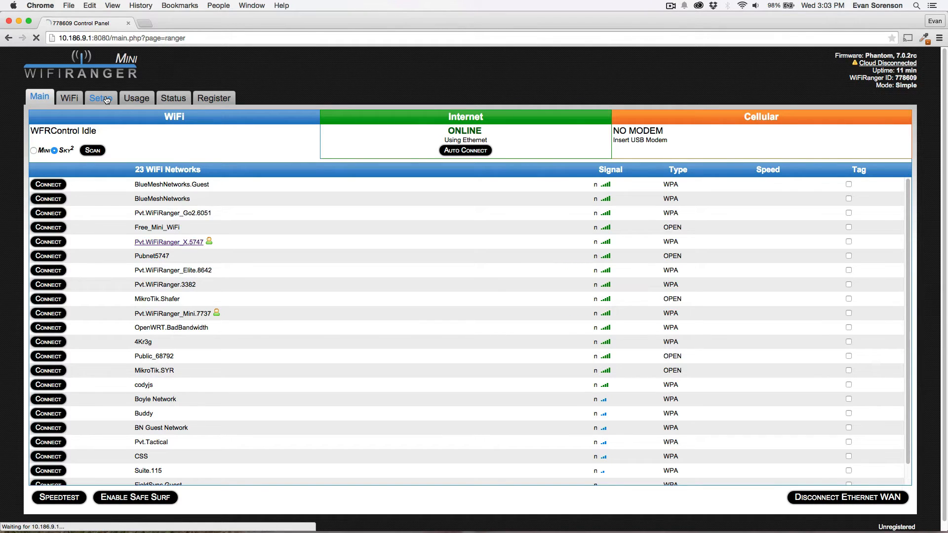
left_click(101, 97)
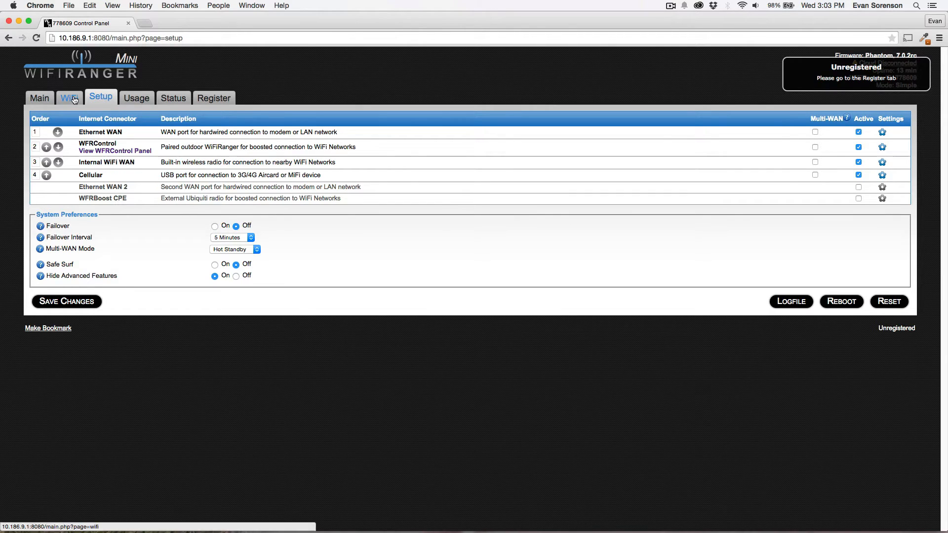
left_click(70, 98)
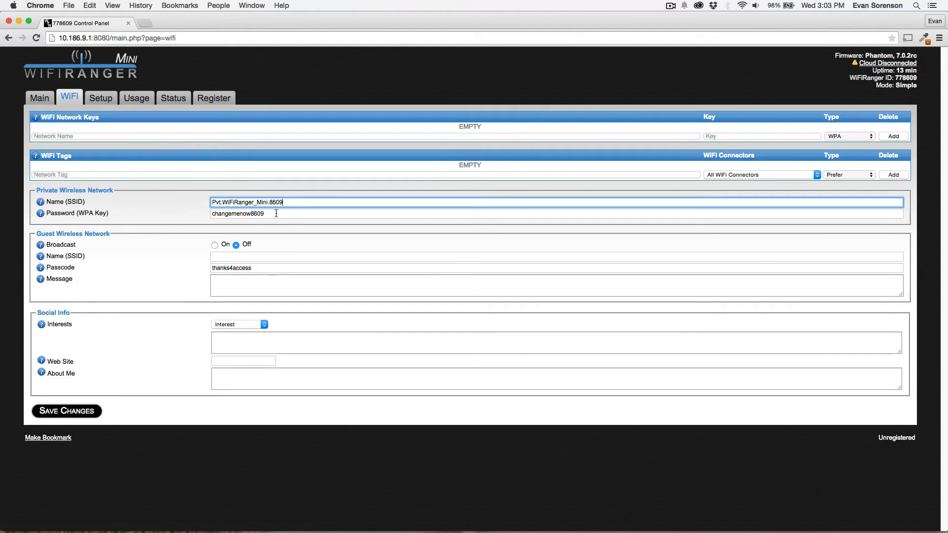
left_click(272, 213)
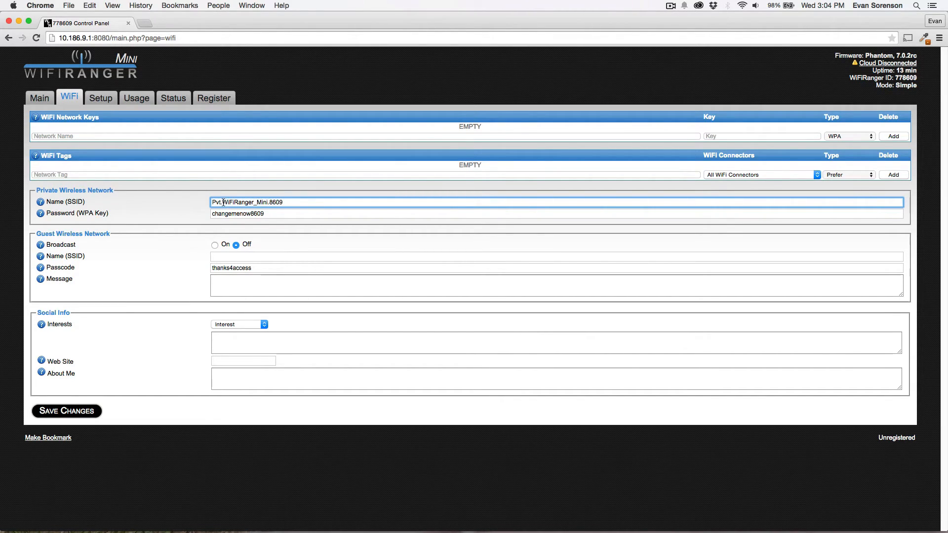
type("Evans.")
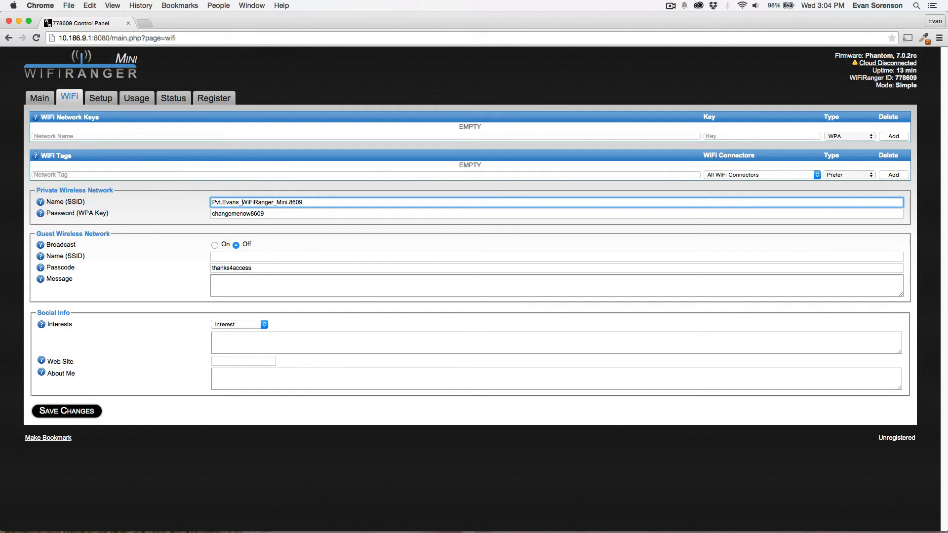
left_click(237, 213)
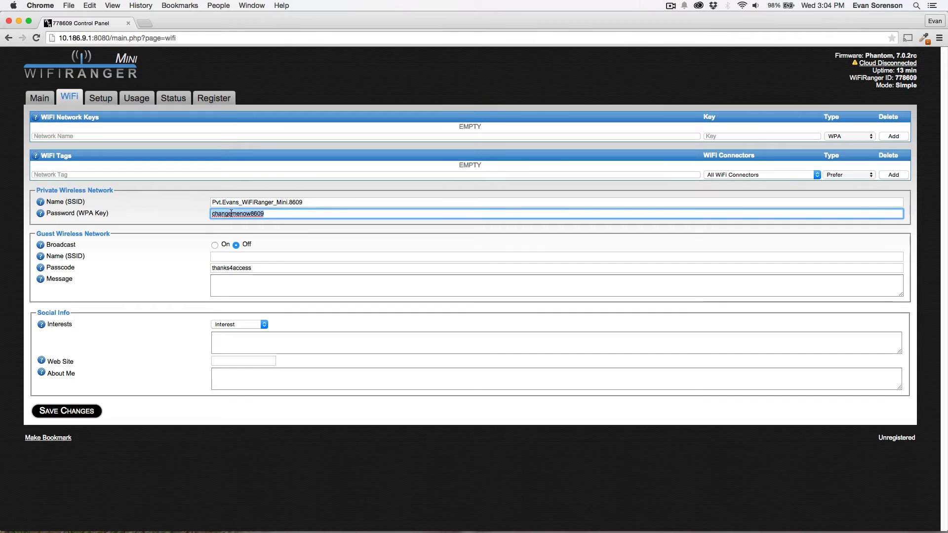
type("mypassword")
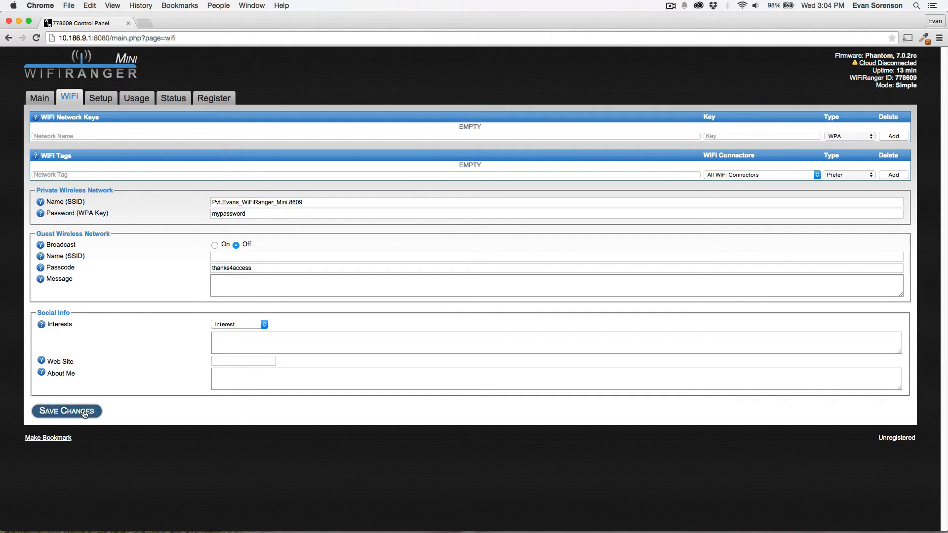
left_click(66, 411)
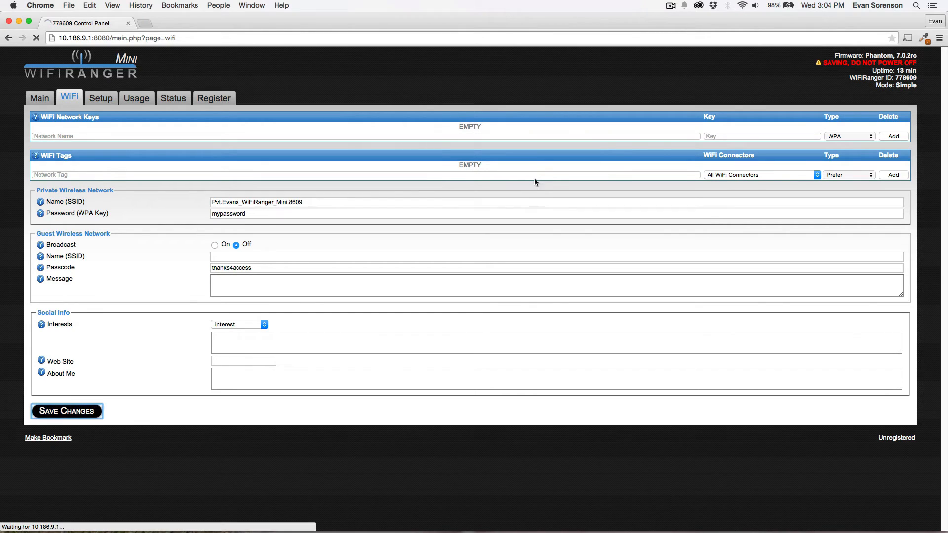
left_click(67, 411)
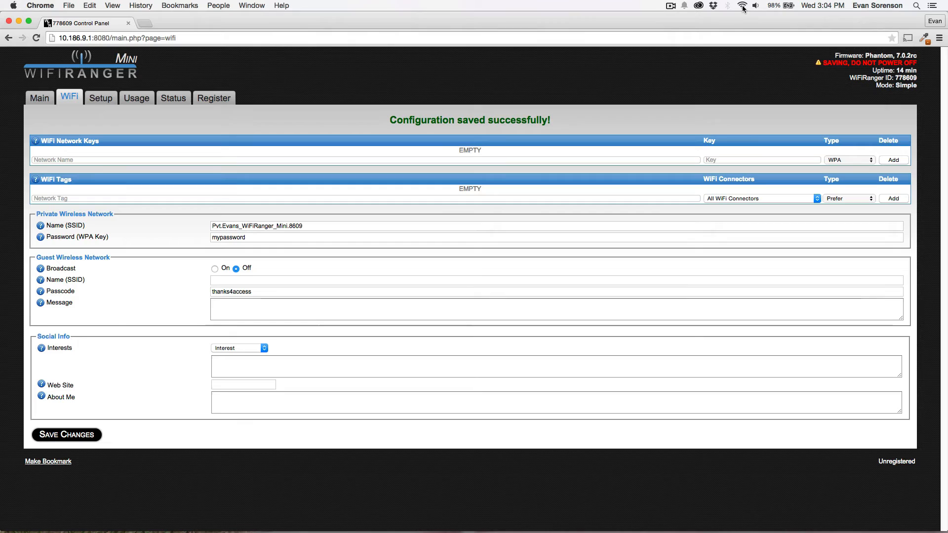
Check the macOS Wi-Fi menu for the renamed Mini network.
left_click(741, 6)
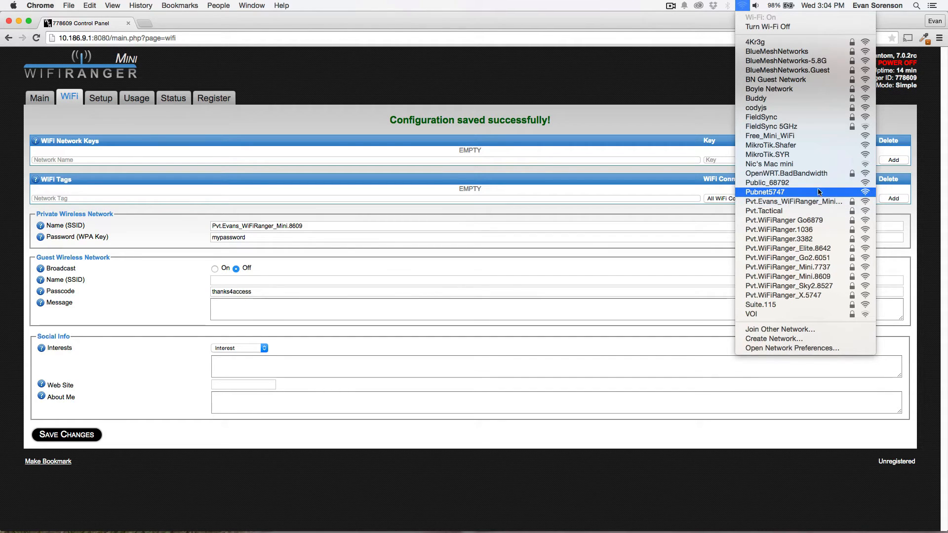
left_click(793, 201)
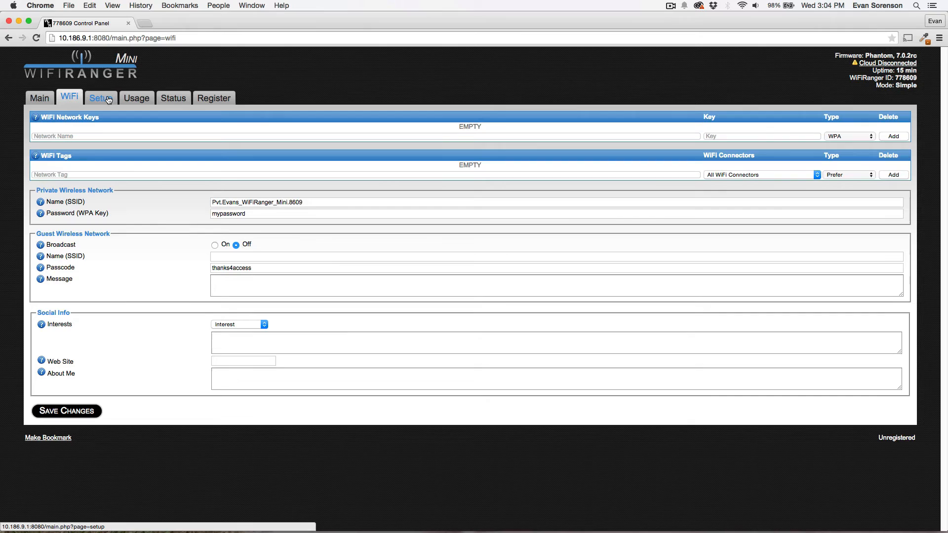
Launch the paired Sky2 unit's control panel from Setup in a new tab.
left_click(101, 97)
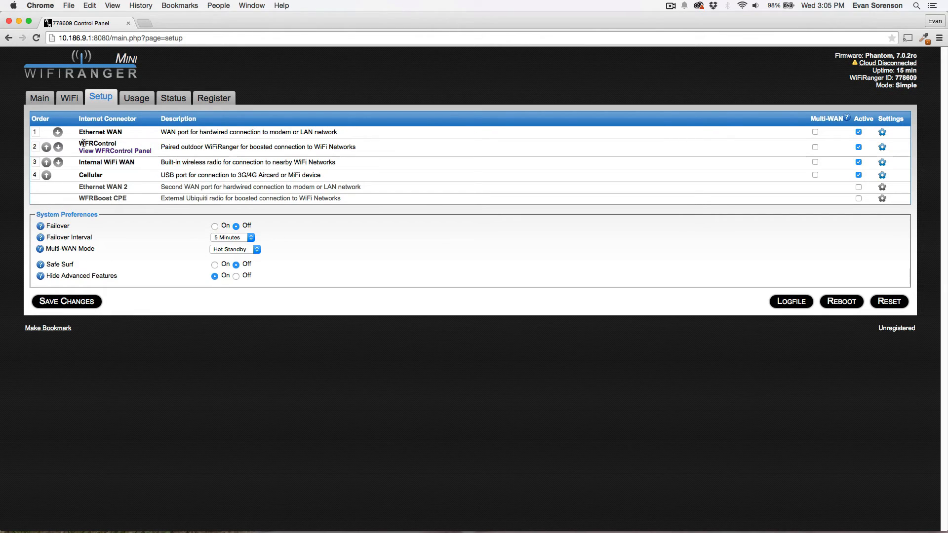
mouse_move(120, 150)
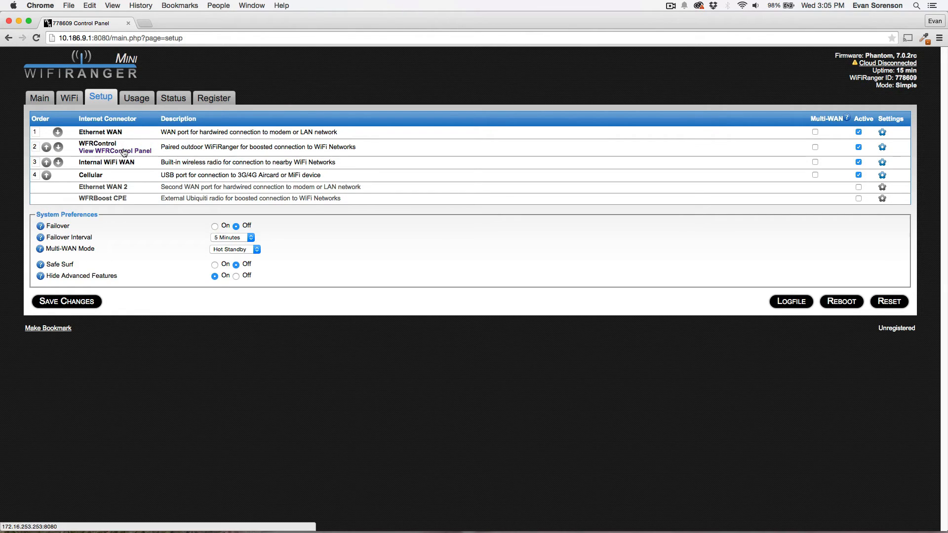
left_click(114, 150)
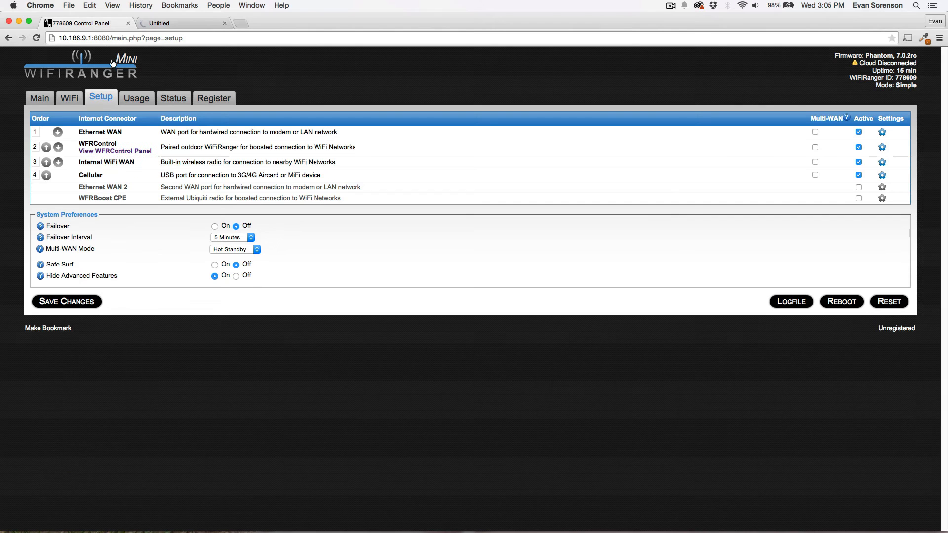
left_click(177, 22)
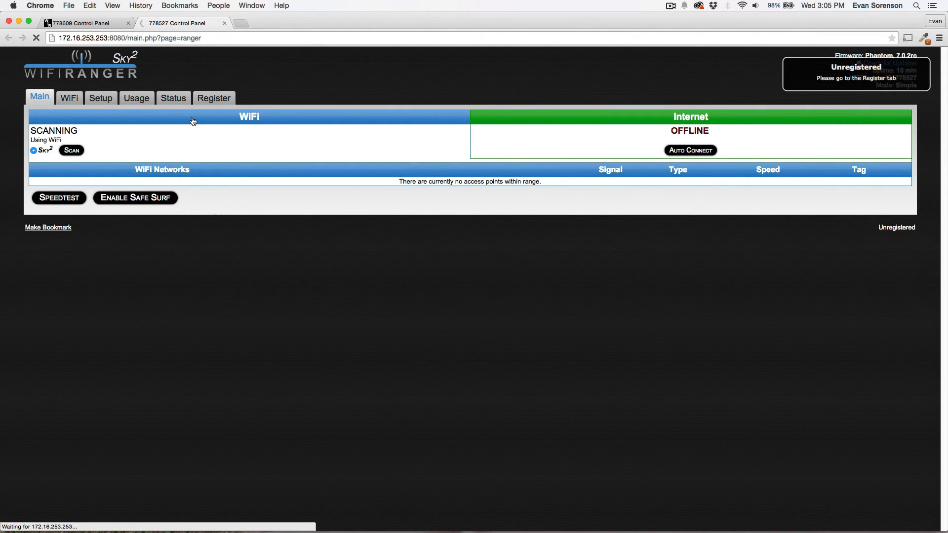
left_click(69, 98)
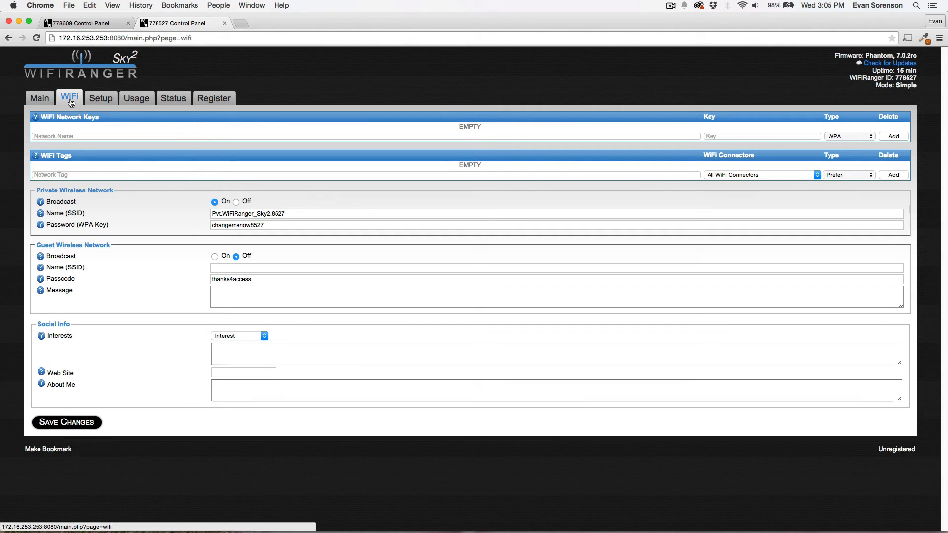
left_click(248, 213)
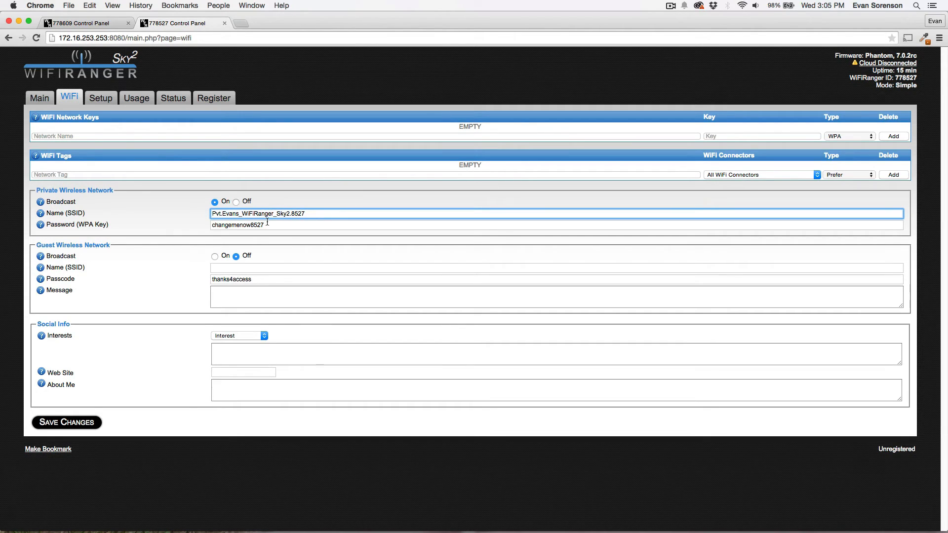
type("my")
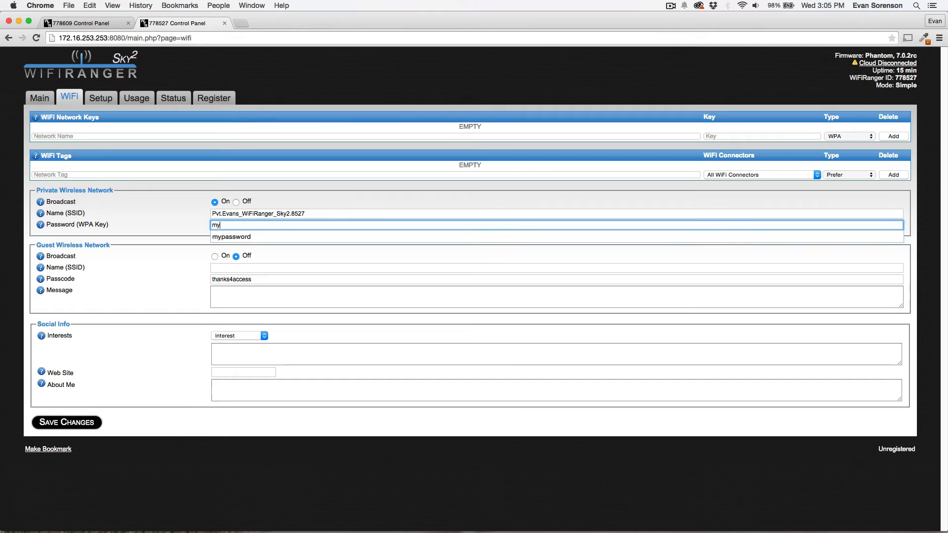
type("password")
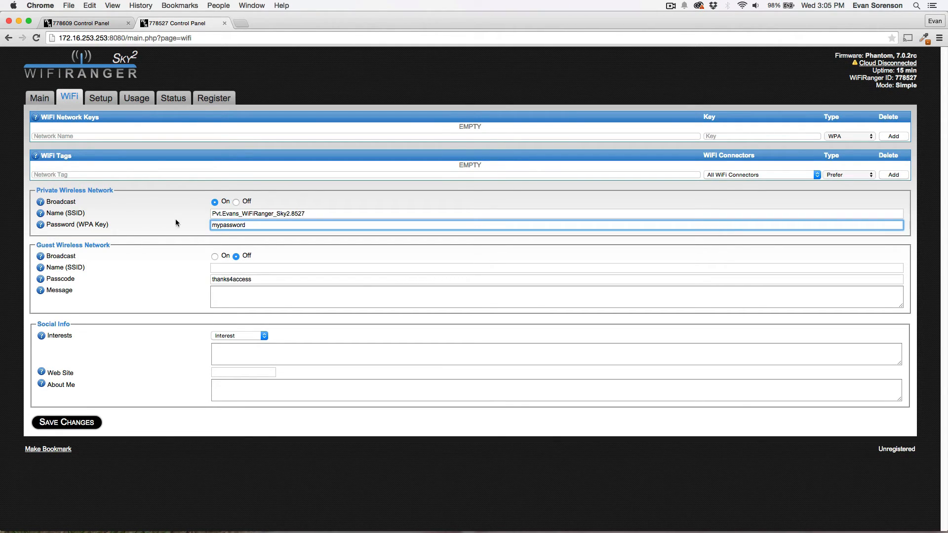
left_click(66, 422)
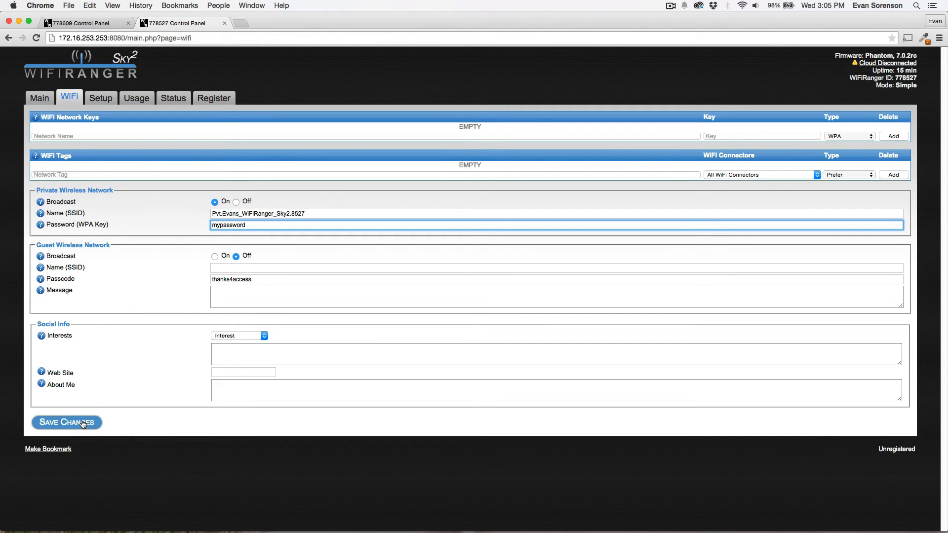
left_click(66, 421)
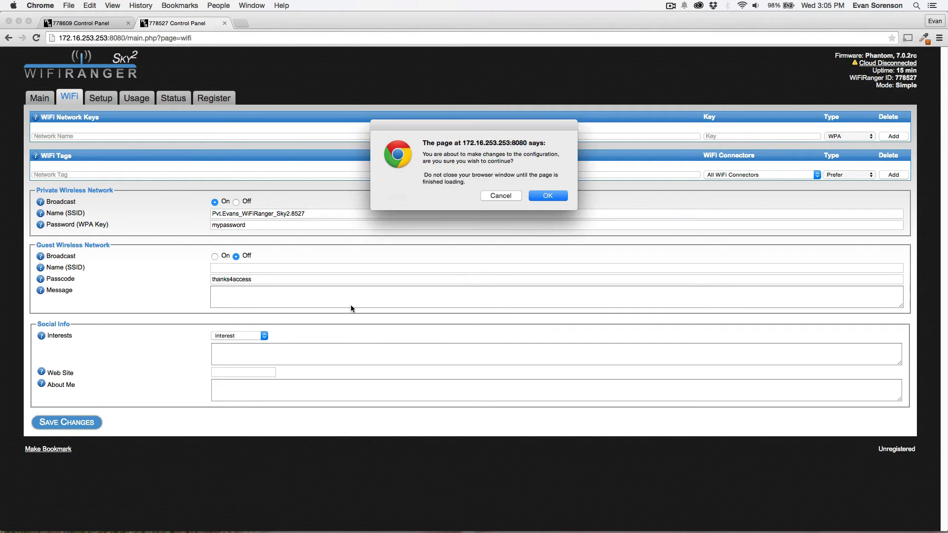
left_click(546, 195)
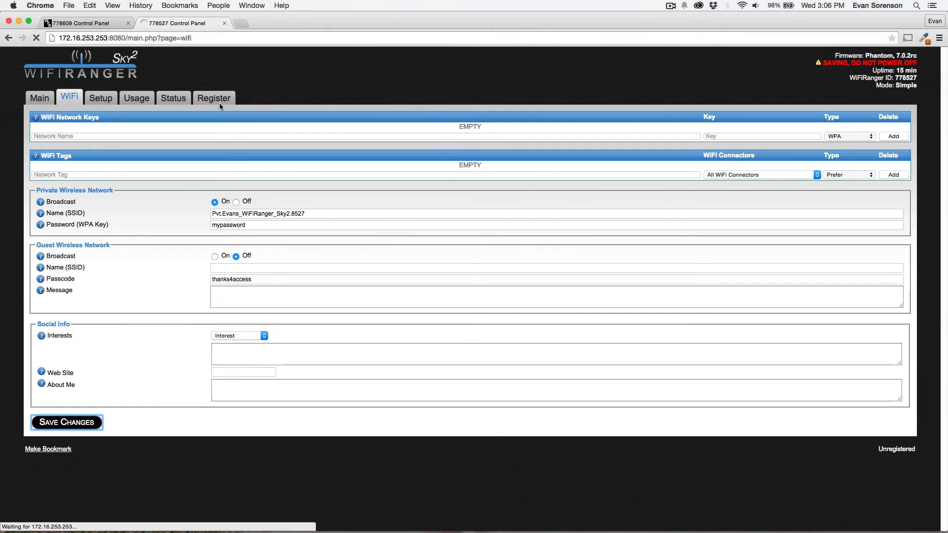
left_click(67, 421)
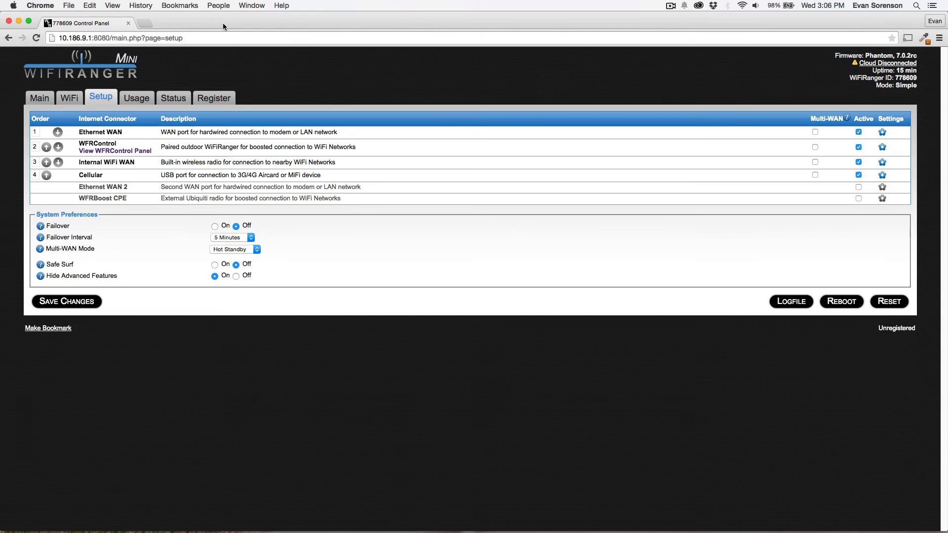
mouse_move(325, 88)
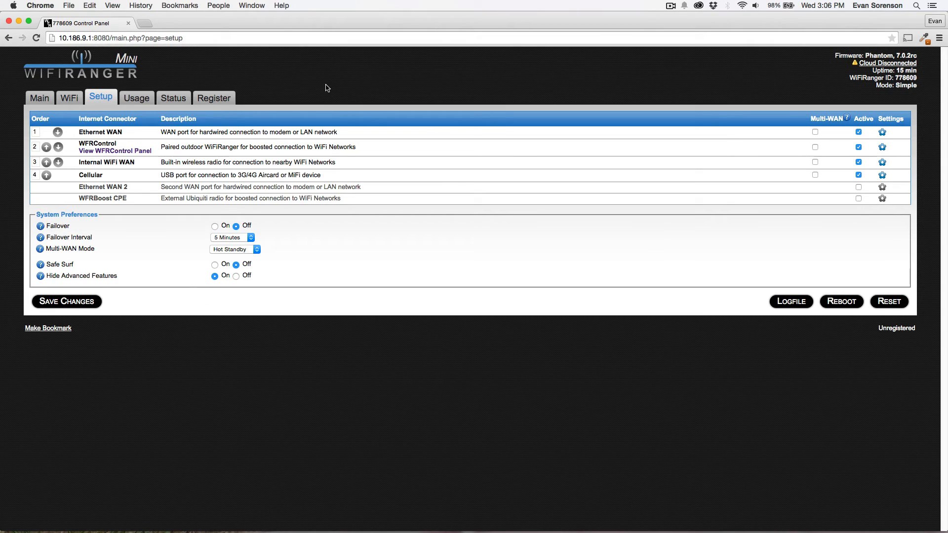
mouse_move(322, 84)
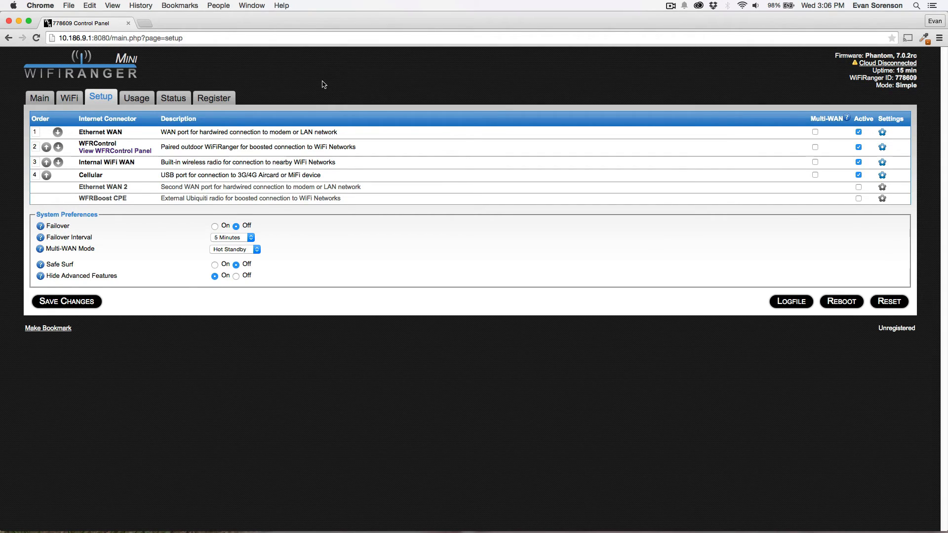
mouse_move(194, 172)
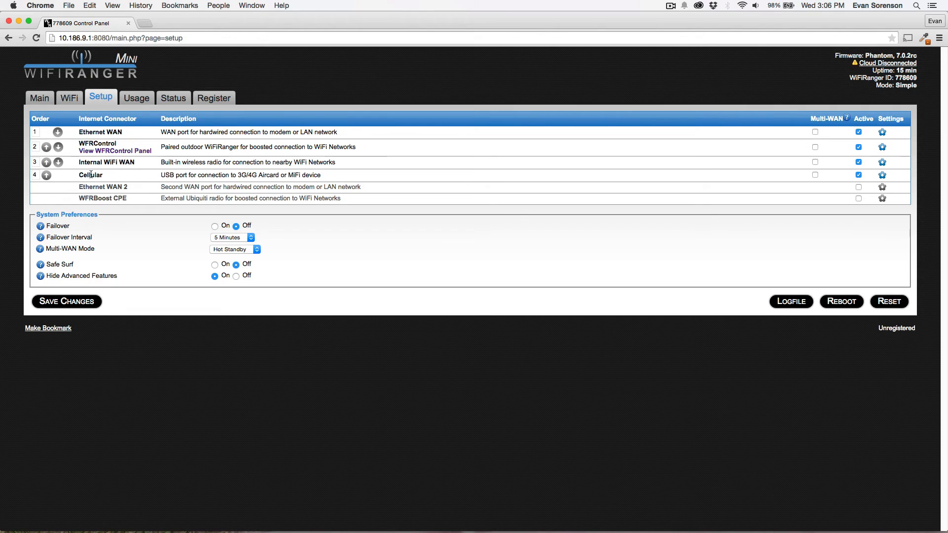
mouse_move(117, 175)
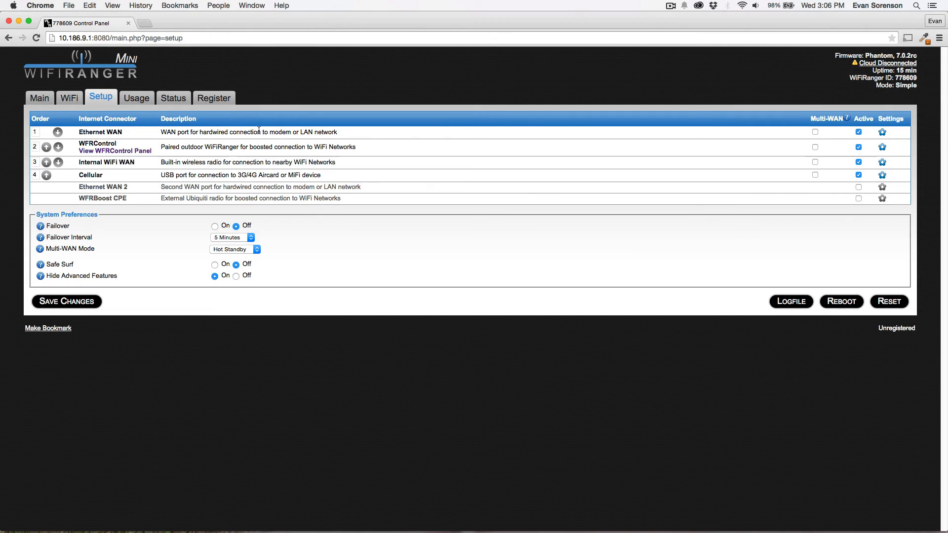
mouse_move(260, 128)
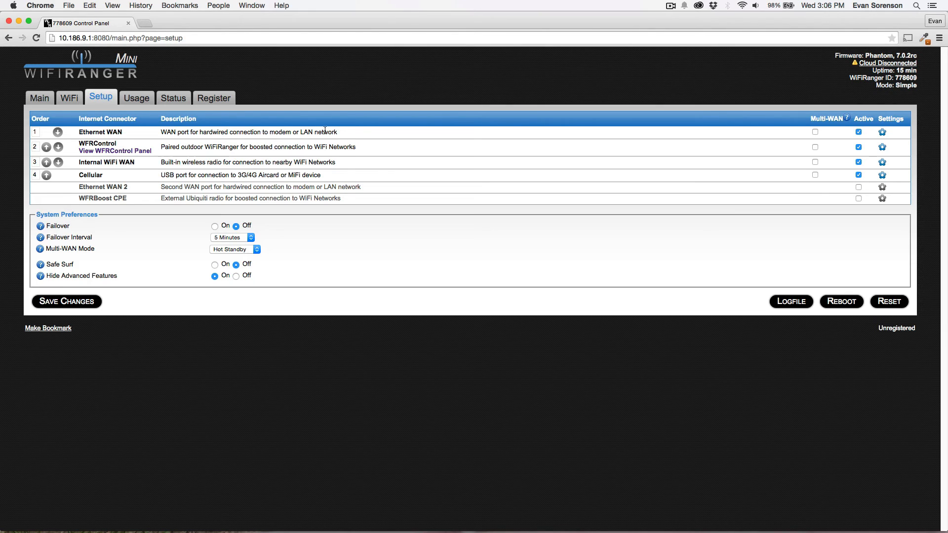
mouse_move(130, 132)
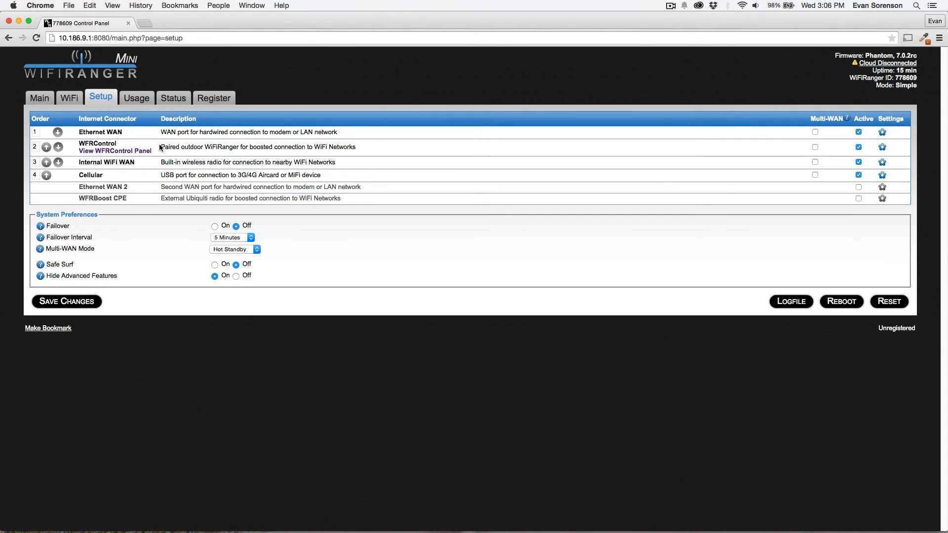
Move WFRControl to priority 1 and Cellular to priority 2.
left_click(46, 147)
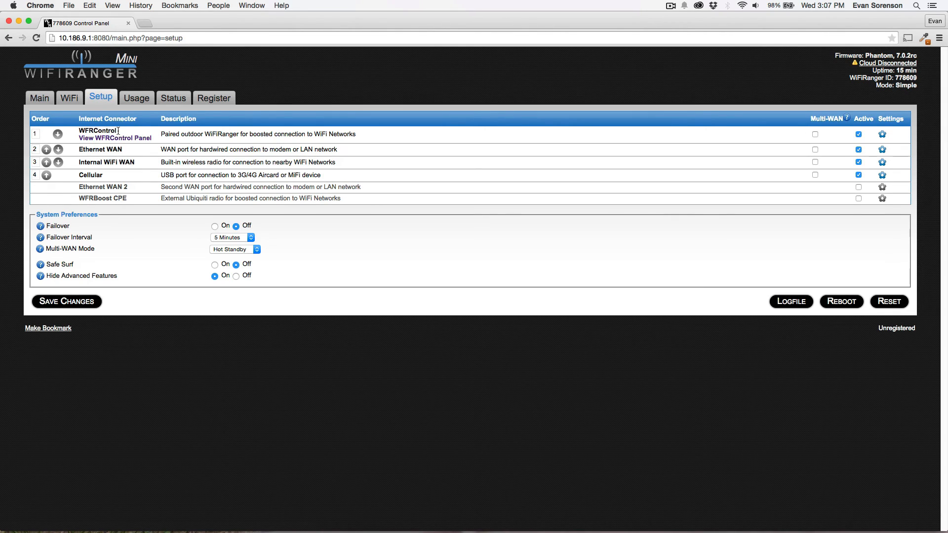
mouse_move(121, 133)
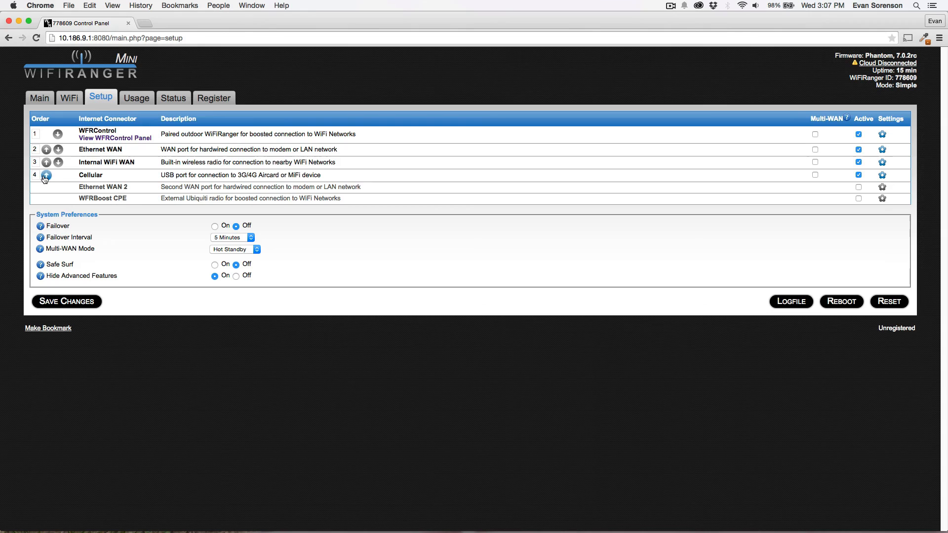
left_click(47, 175)
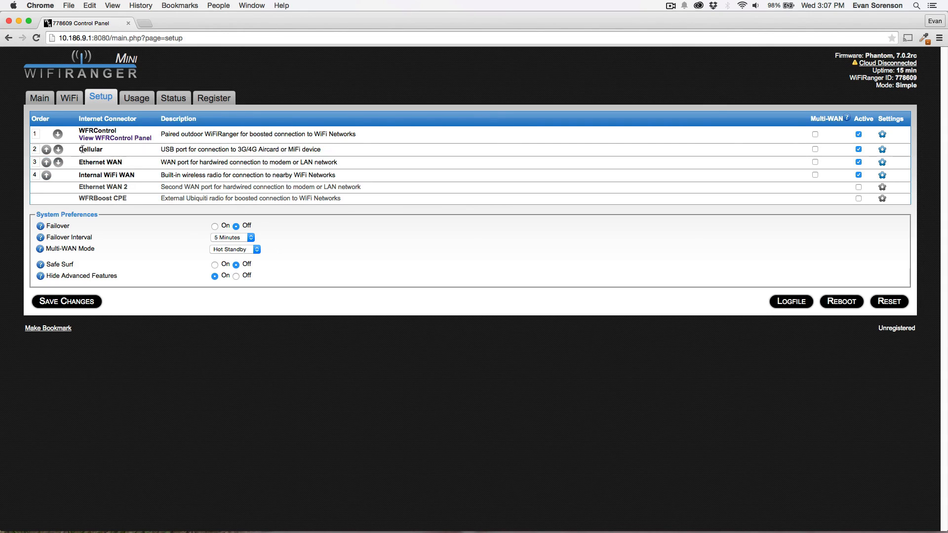
mouse_move(112, 155)
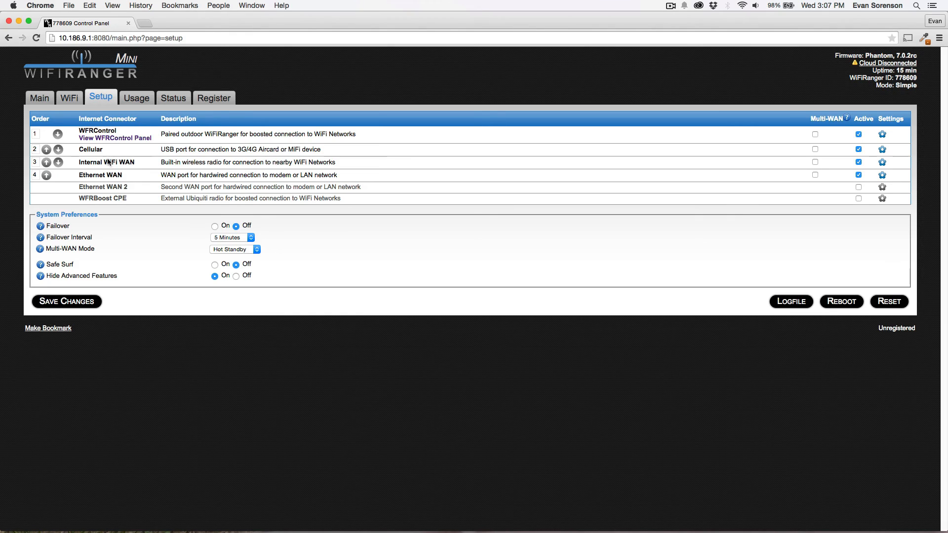
mouse_move(126, 176)
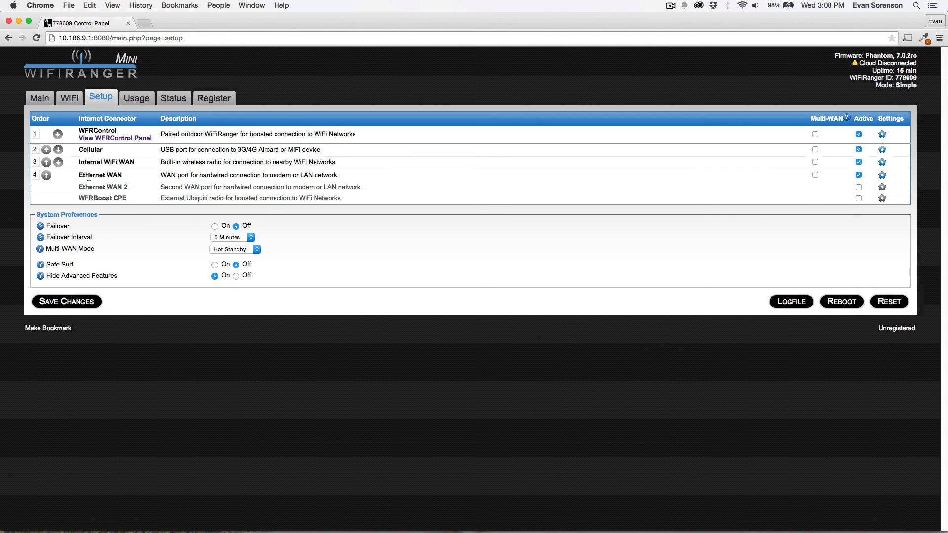
mouse_move(134, 179)
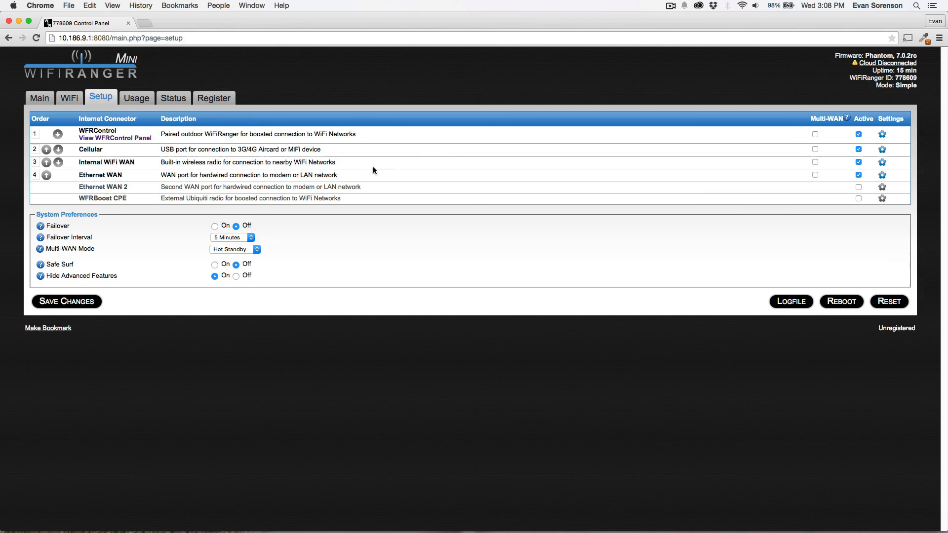
mouse_move(728, 160)
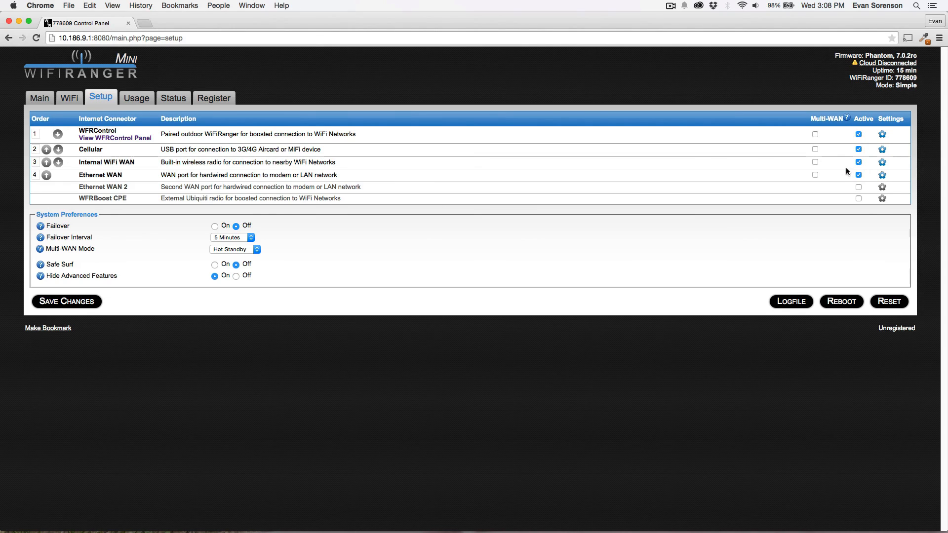
Save the reordered connector priorities and confirm the dialog.
left_click(66, 301)
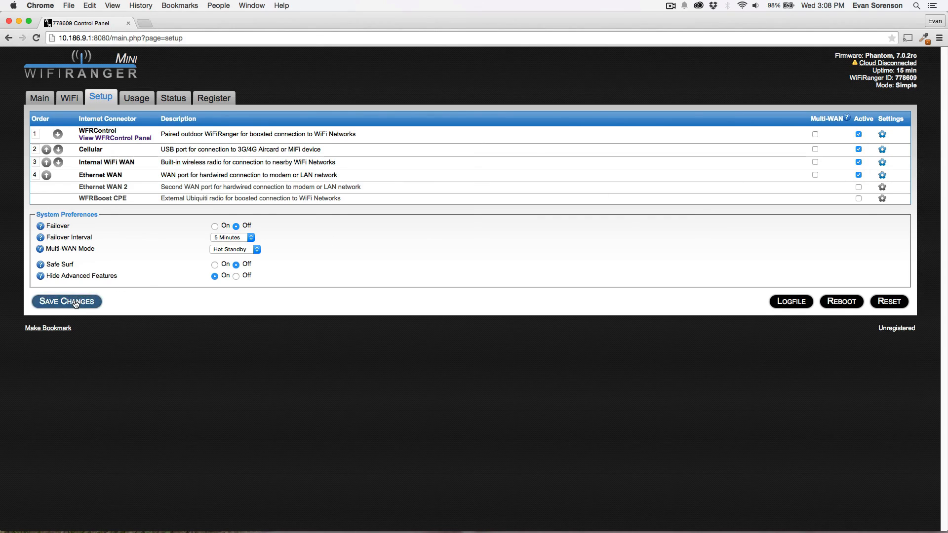
left_click(66, 301)
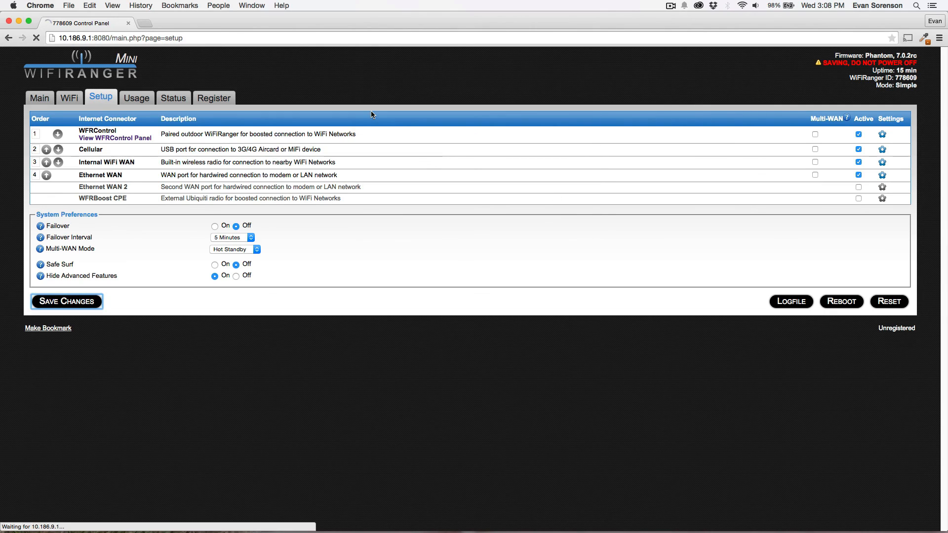
left_click(67, 301)
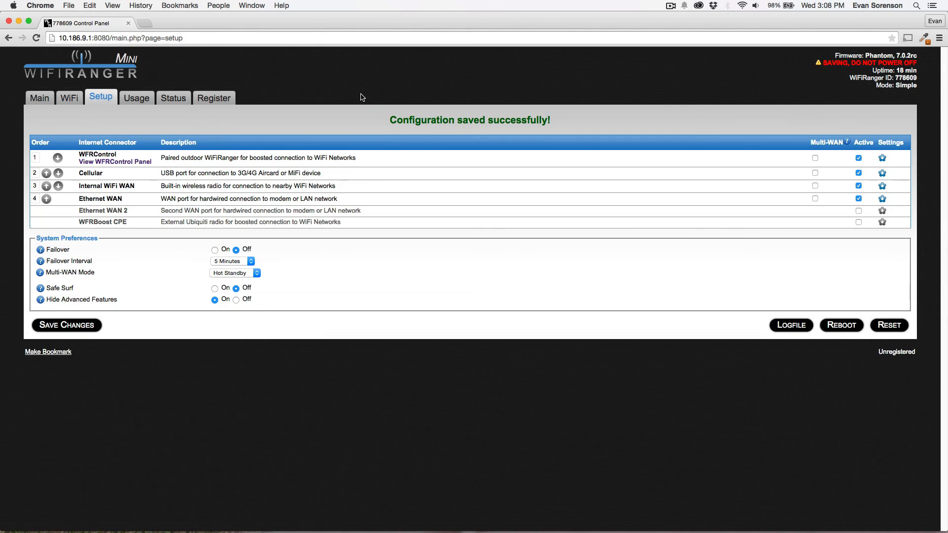